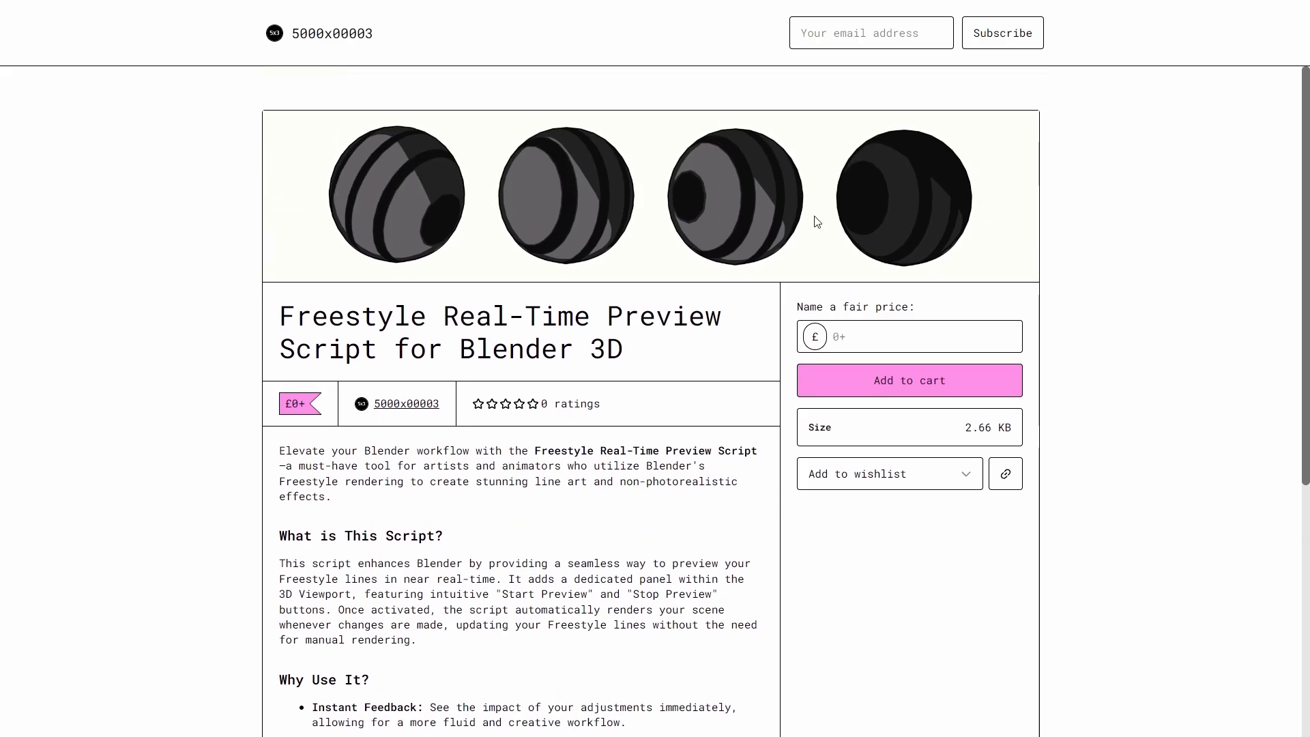
# Open the outliner area's editor-type list to switch it to the Compositor.
pyautogui.click(907, 380)
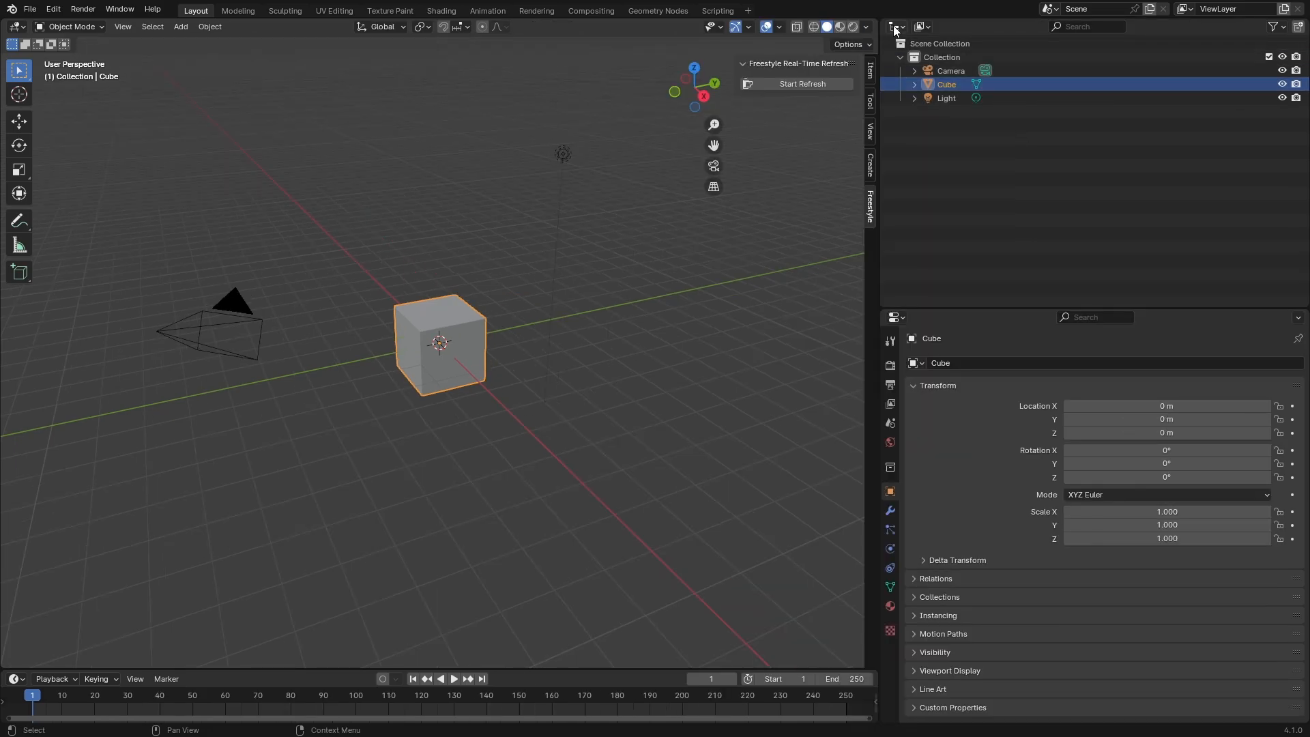
pyautogui.click(893, 26)
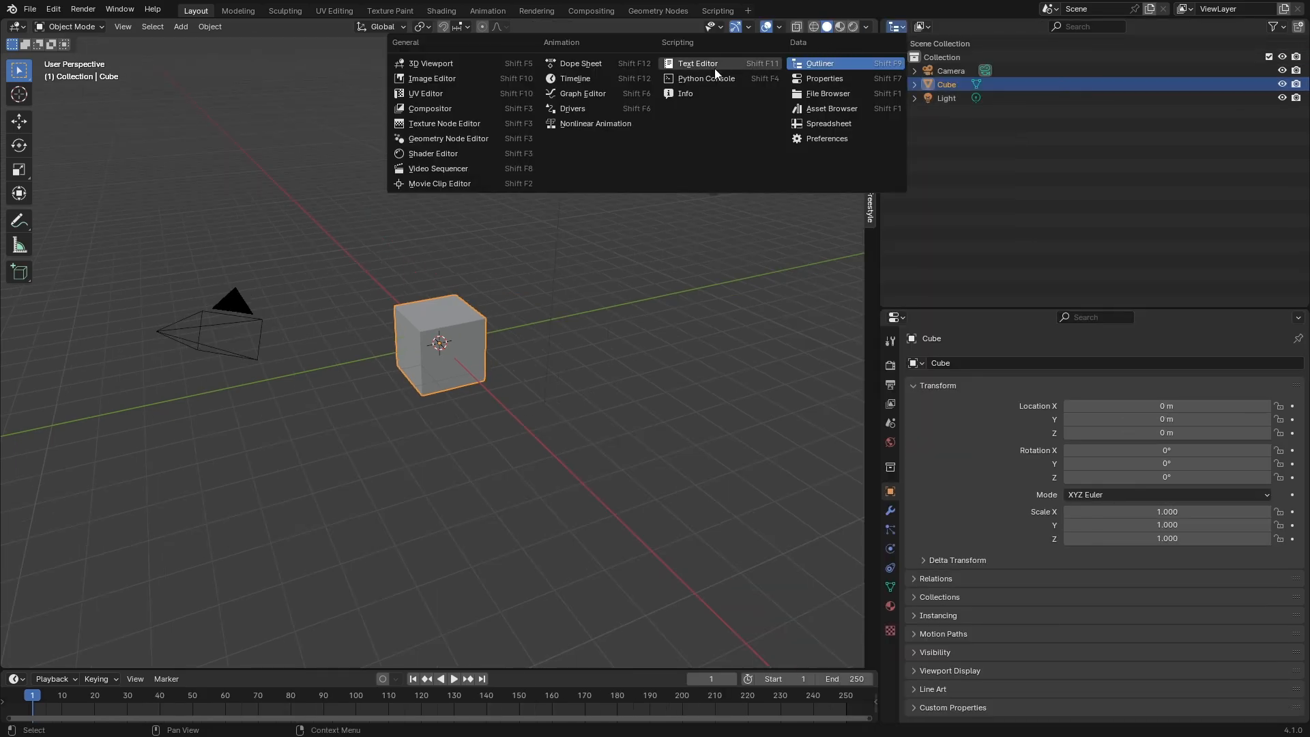
pyautogui.moveTo(430, 108)
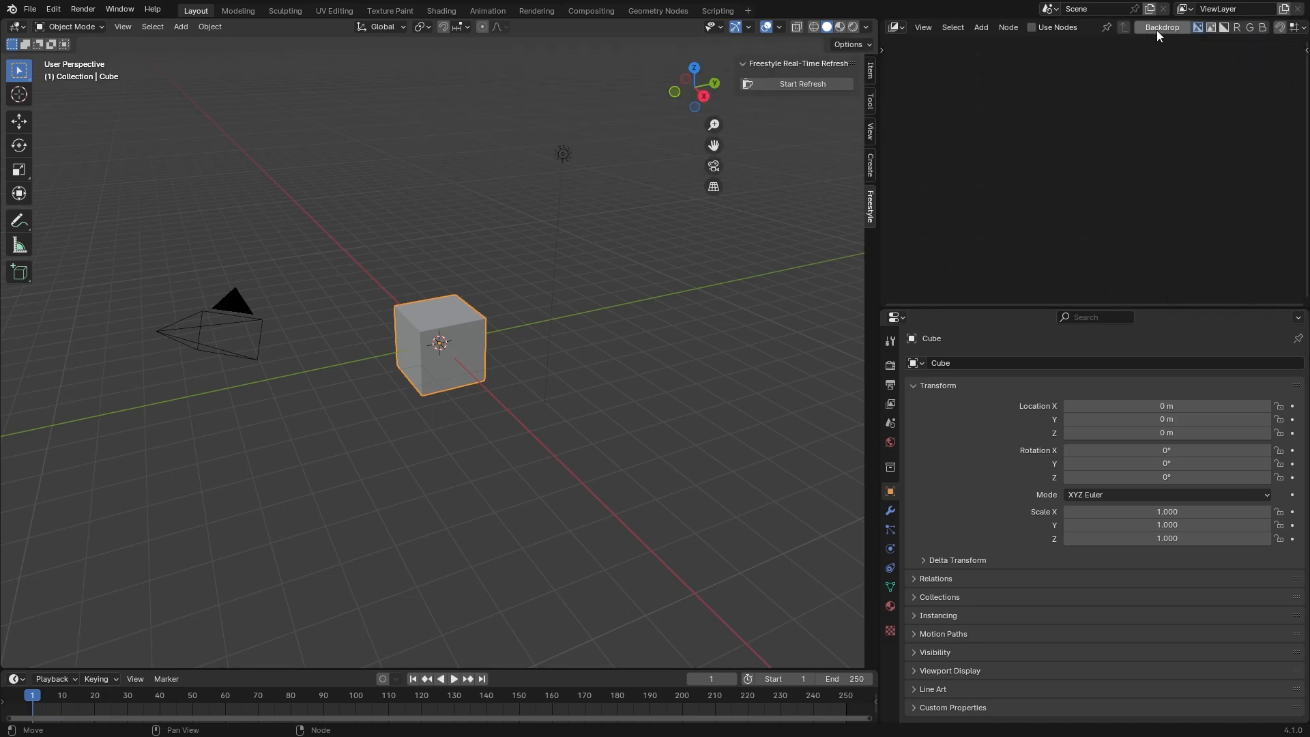
pyautogui.click(1032, 26)
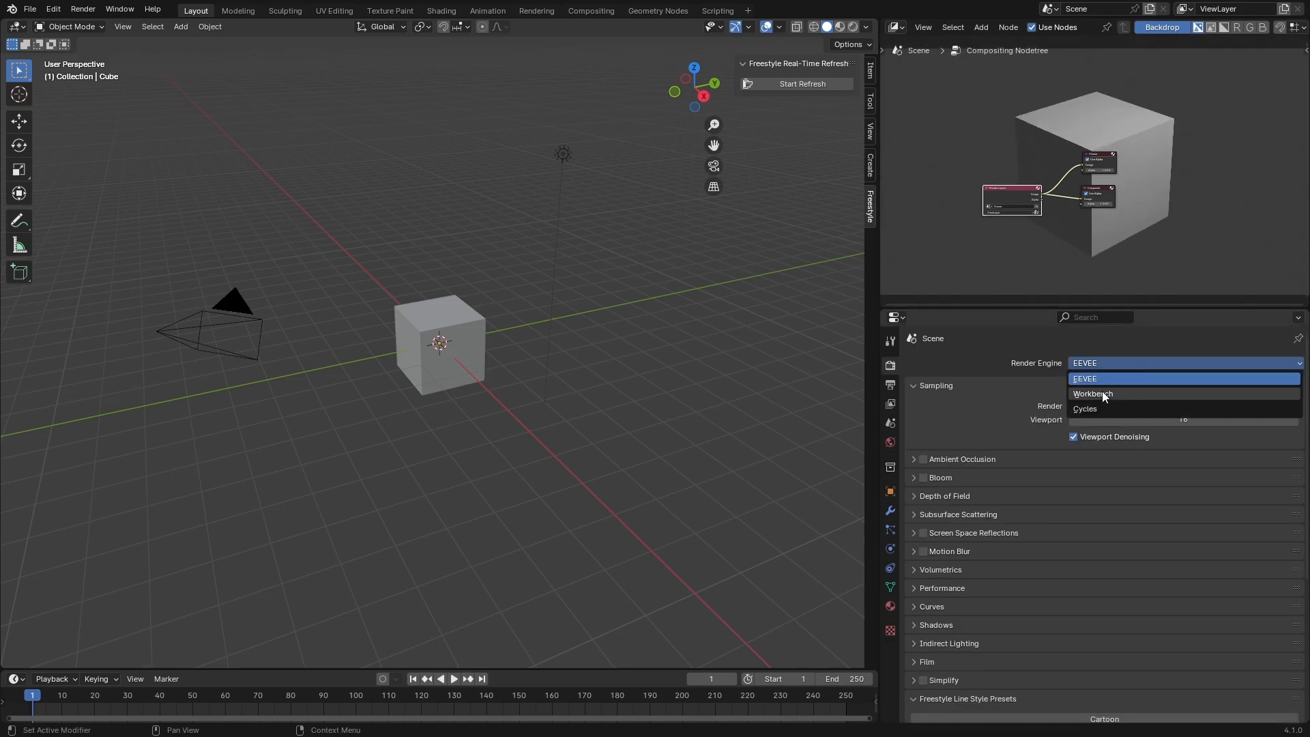
# Set the render engine to Workbench and apply a Freestyle line style preset.
pyautogui.click(1092, 393)
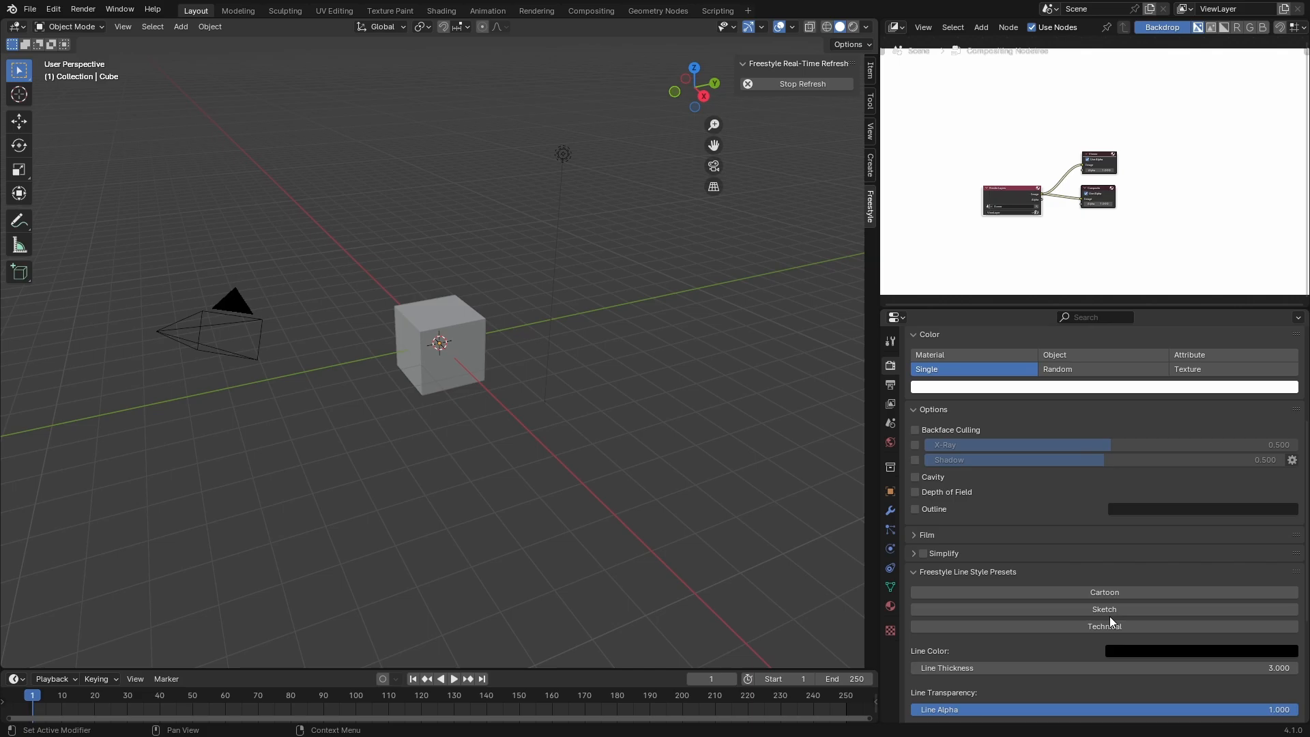
pyautogui.click(1102, 592)
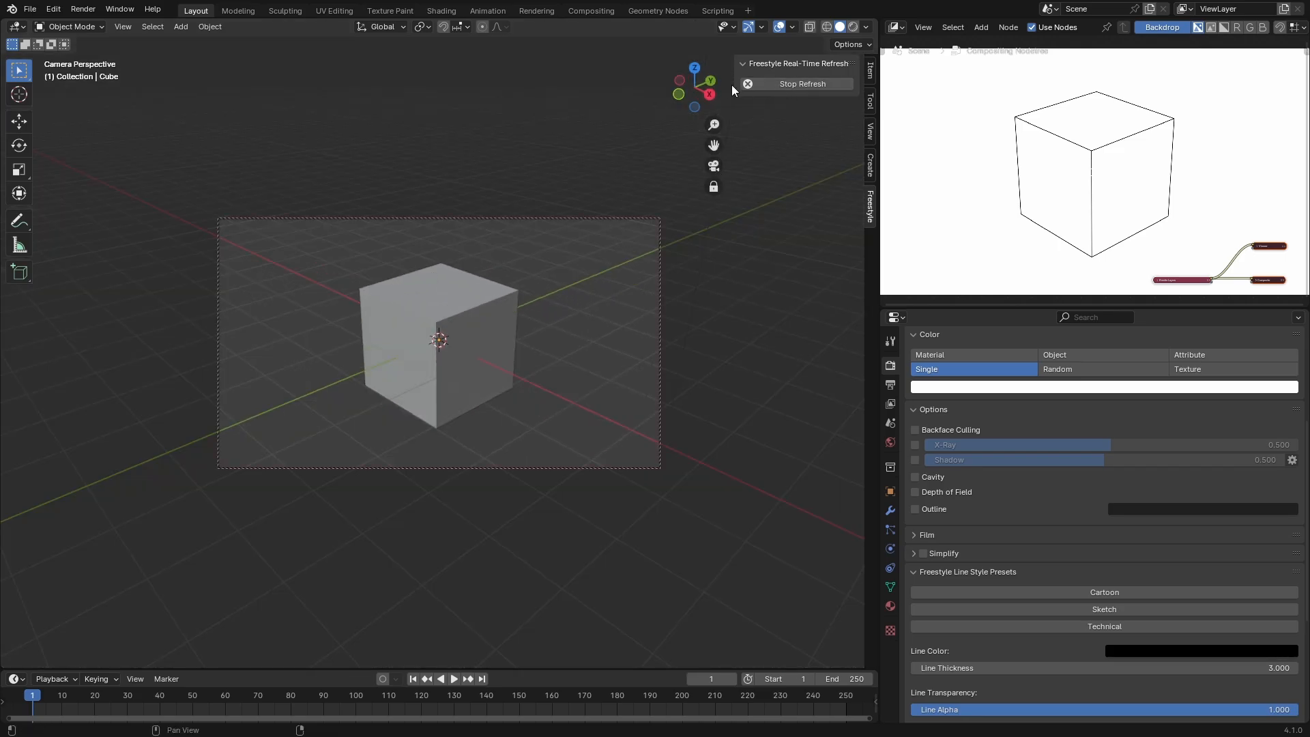
# Adjust a Freestyle sidebar setting so the backdrop shows live line art.
pyautogui.click(1102, 608)
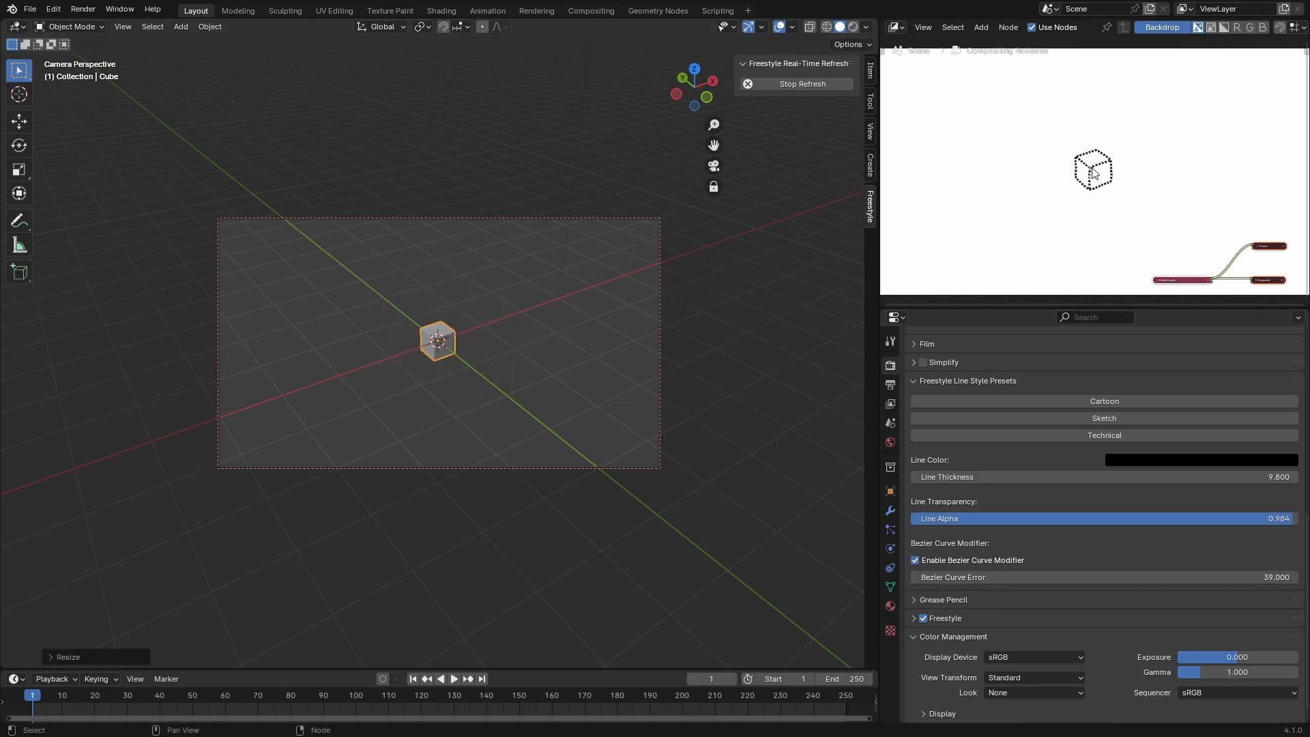
# Select the Scale tool to resize the cube.
pyautogui.click(18, 168)
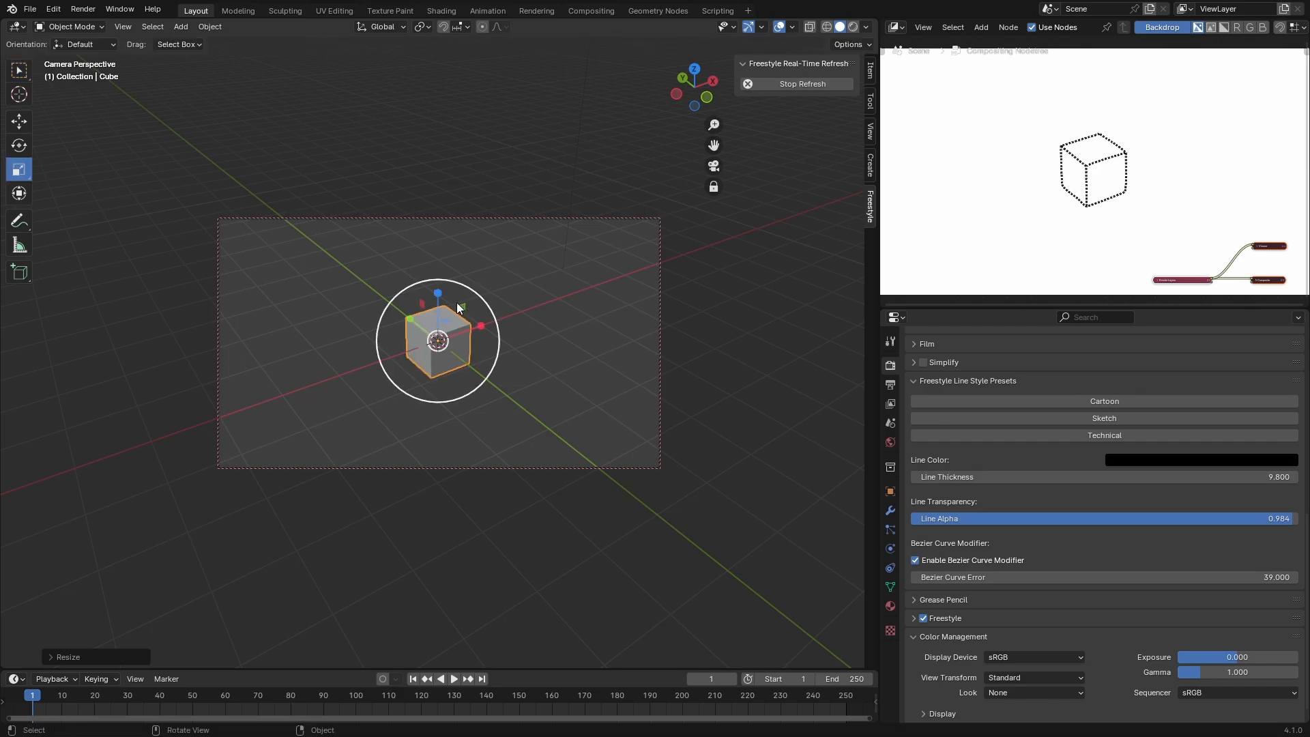